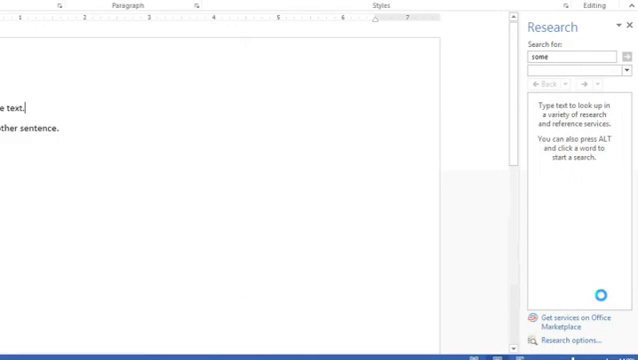
Close the Research pane beside the two-sentence document.
{"action": "left_click", "coordinate": [627, 24]}
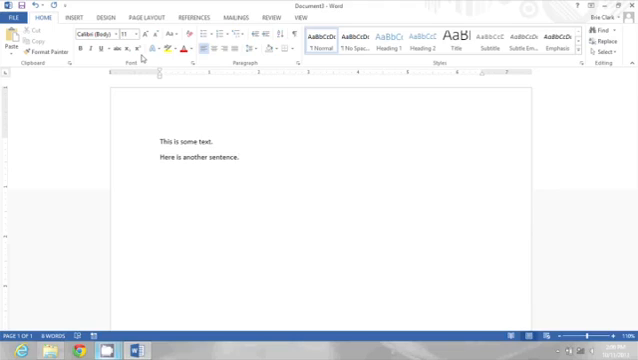
Alt-click the word 'some' to reopen the Research pane looking it up.
{"action": "left_click", "coordinate": [241, 159]}
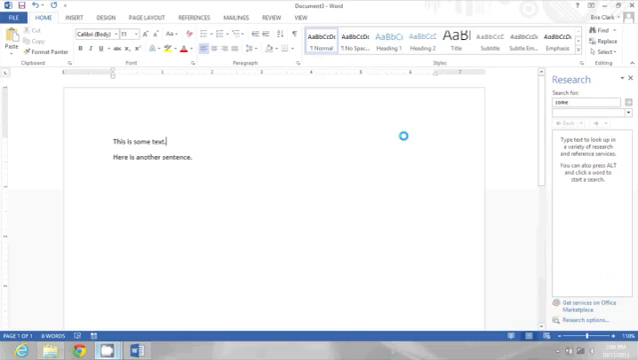
{"action": "mouse_move", "coordinate": [295, 160]}
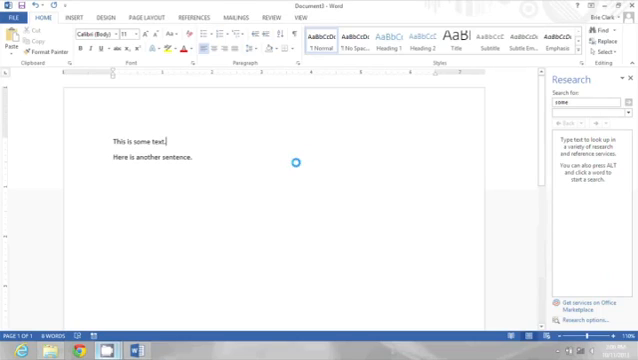